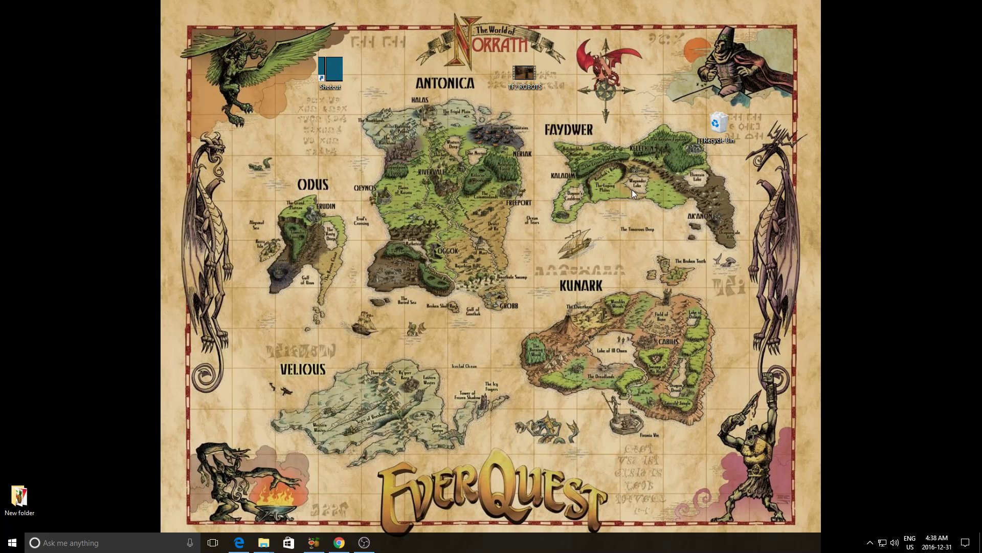
Launch Shotcut from the desktop and scrub the playhead back along TF2 ROBOTS.mp4
double_click(329, 72)
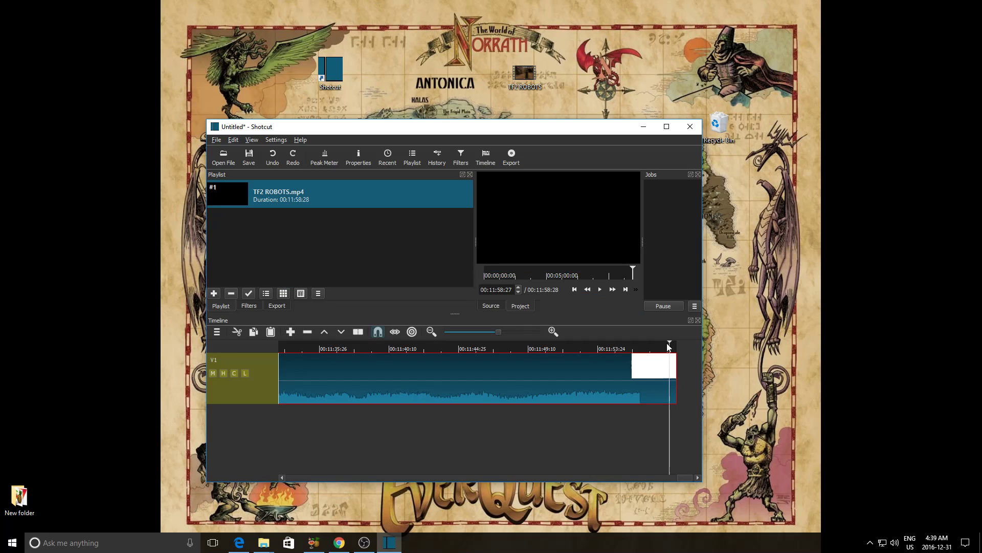
click(592, 349)
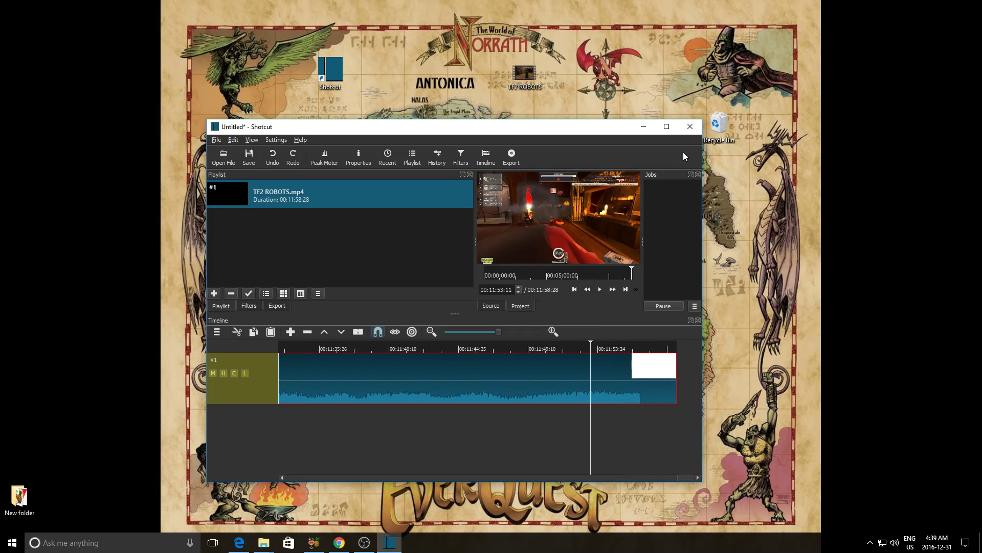
Maximize the editor and split the gameplay clip at two playhead positions near its end
click(666, 126)
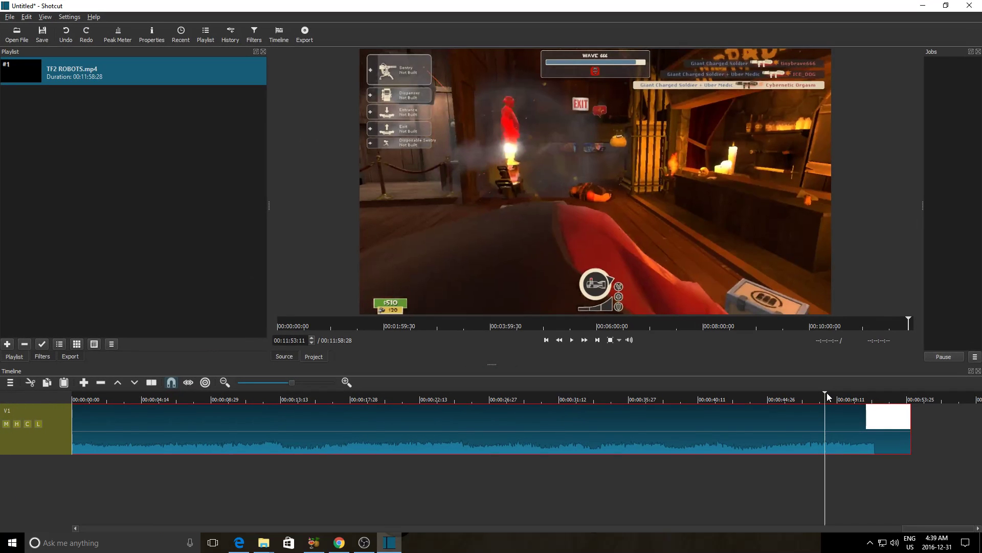
click(638, 399)
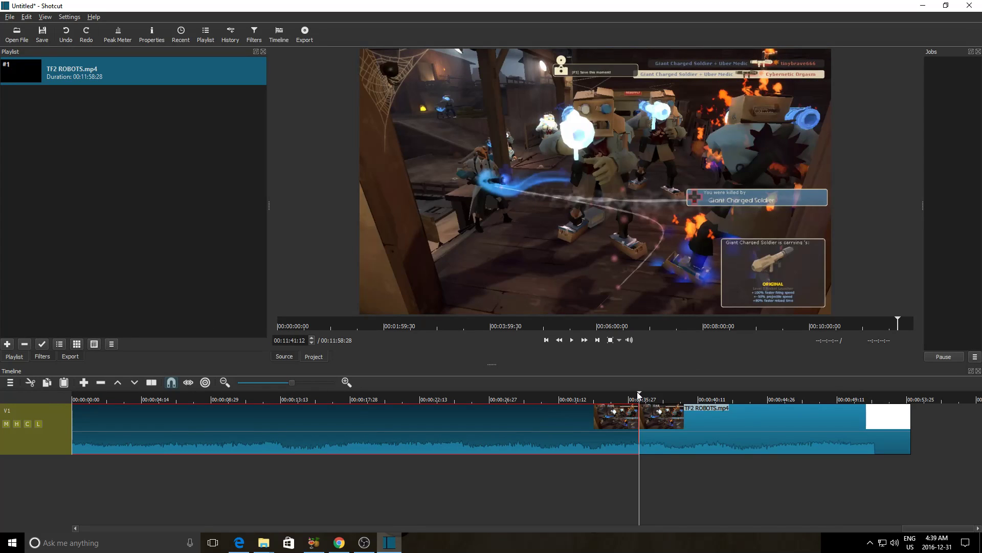
click(745, 399)
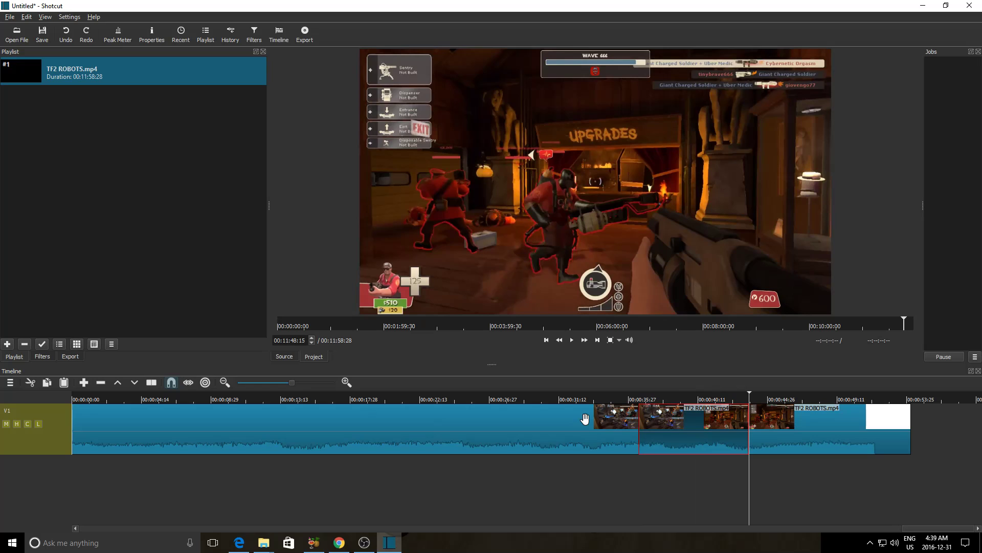
mouse_move(713, 441)
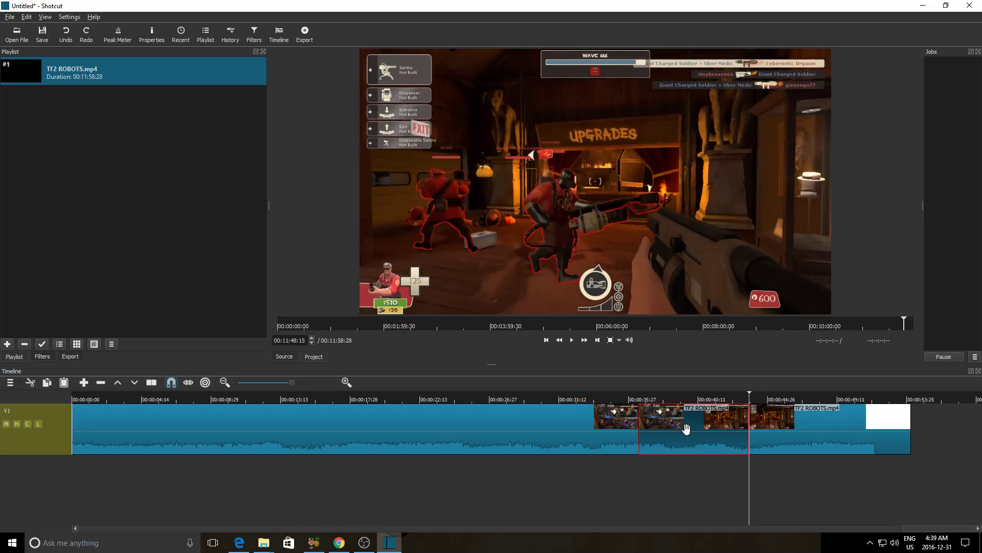
Remove one short split clip from track V1 and select a remaining short clip
right_click(687, 427)
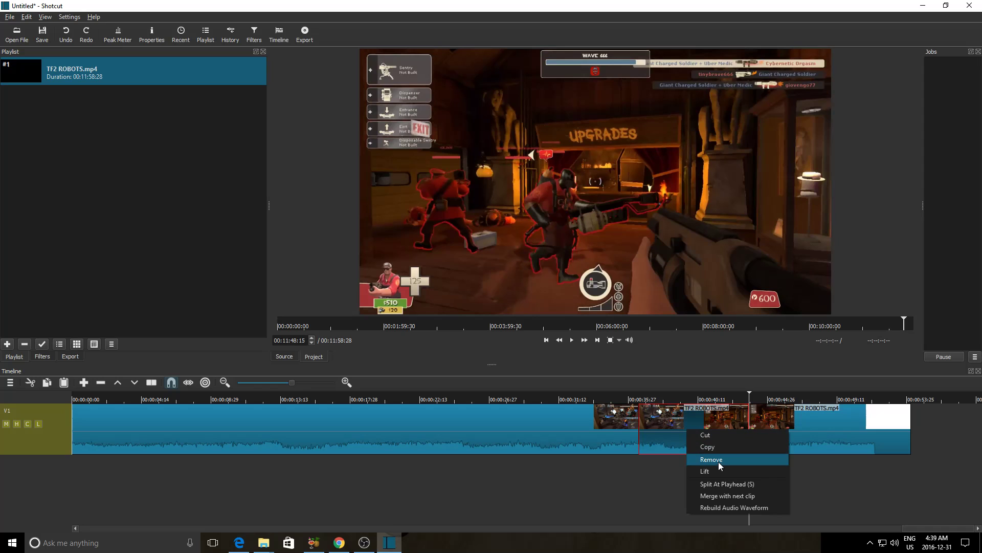
mouse_move(725, 461)
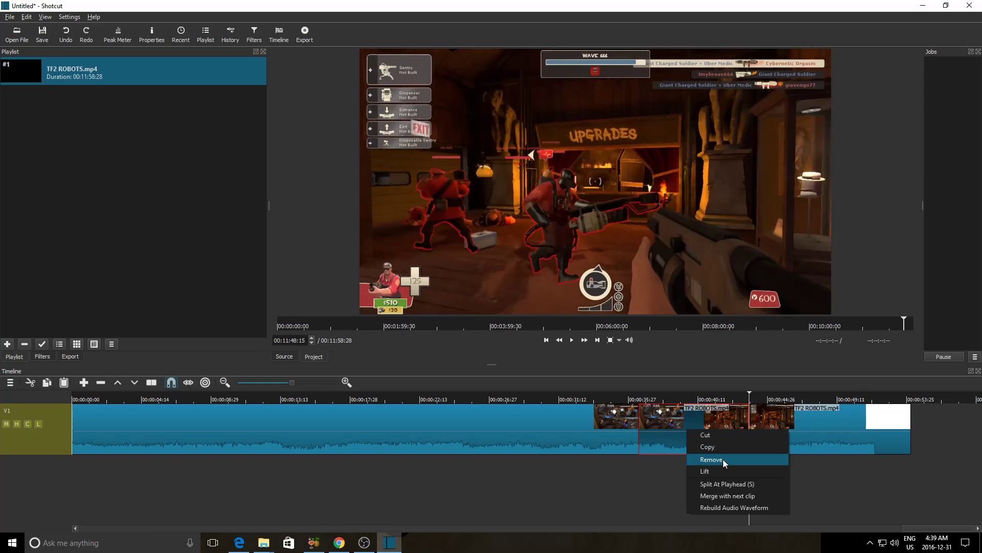
click(711, 458)
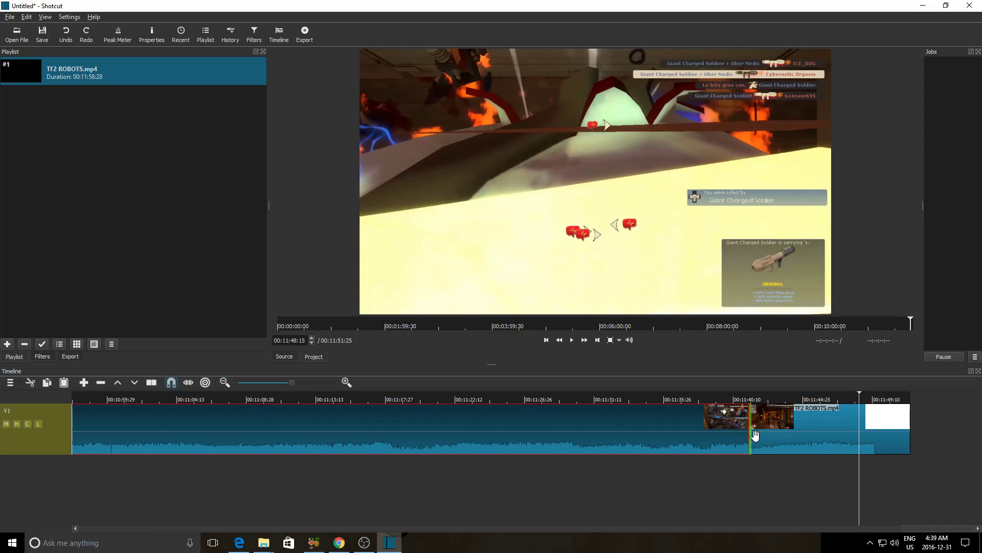
click(786, 425)
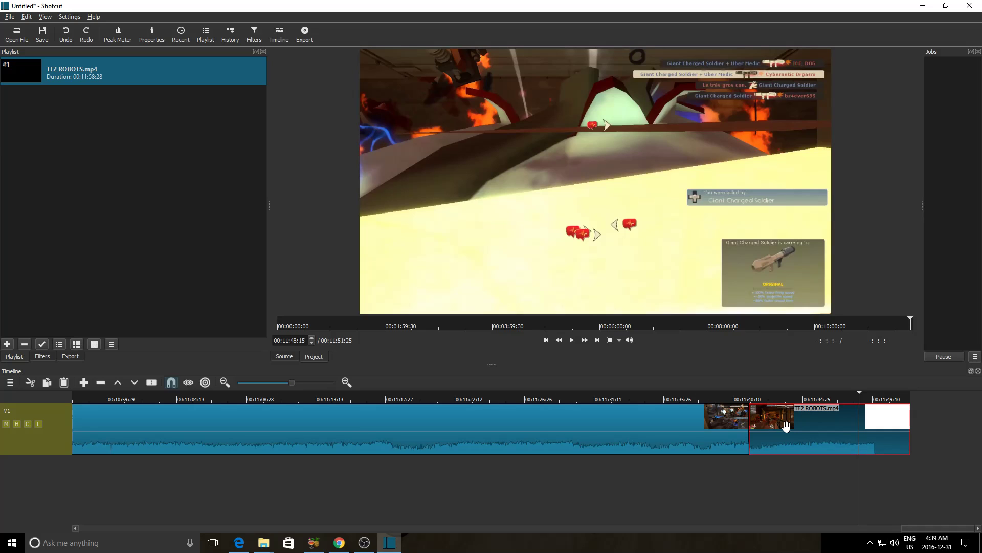
mouse_move(797, 430)
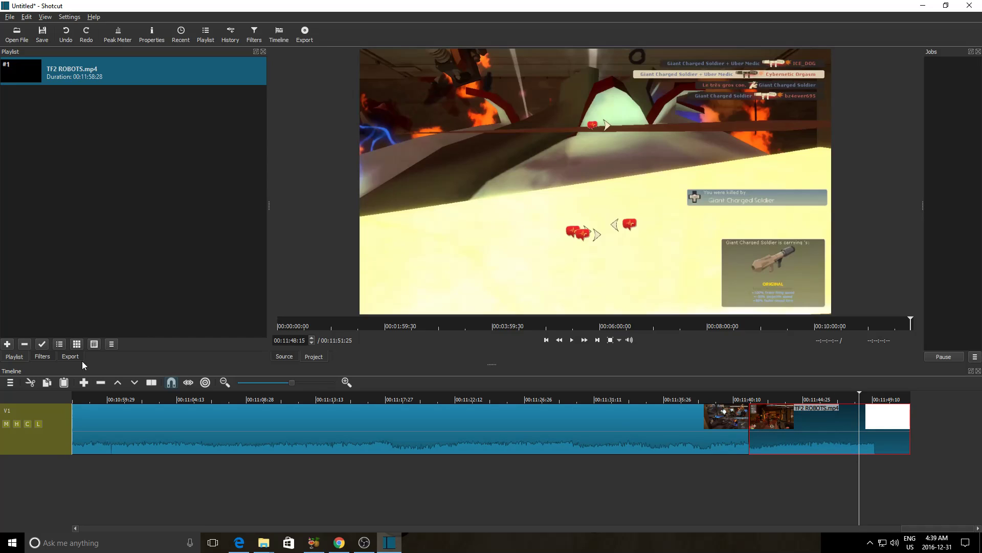
mouse_move(47, 382)
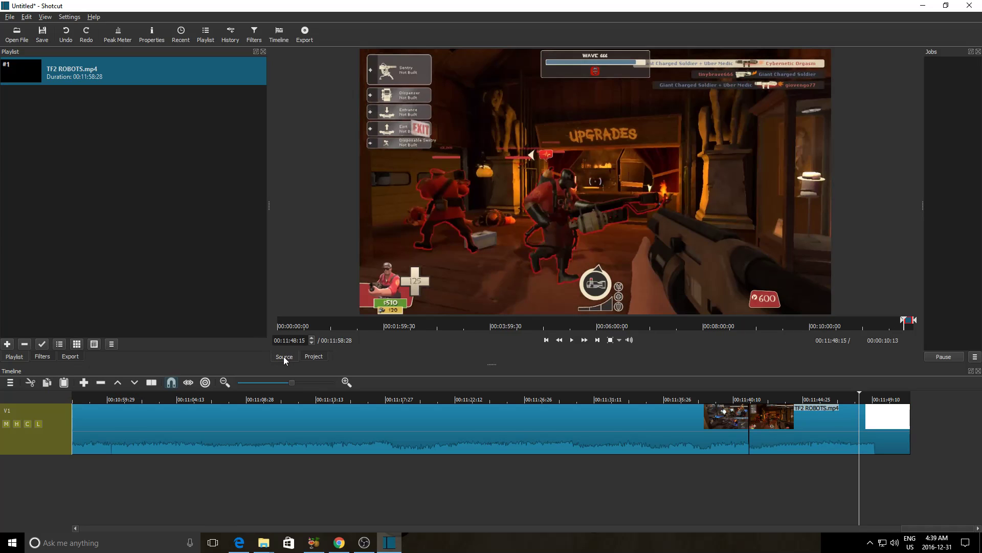
mouse_move(594, 195)
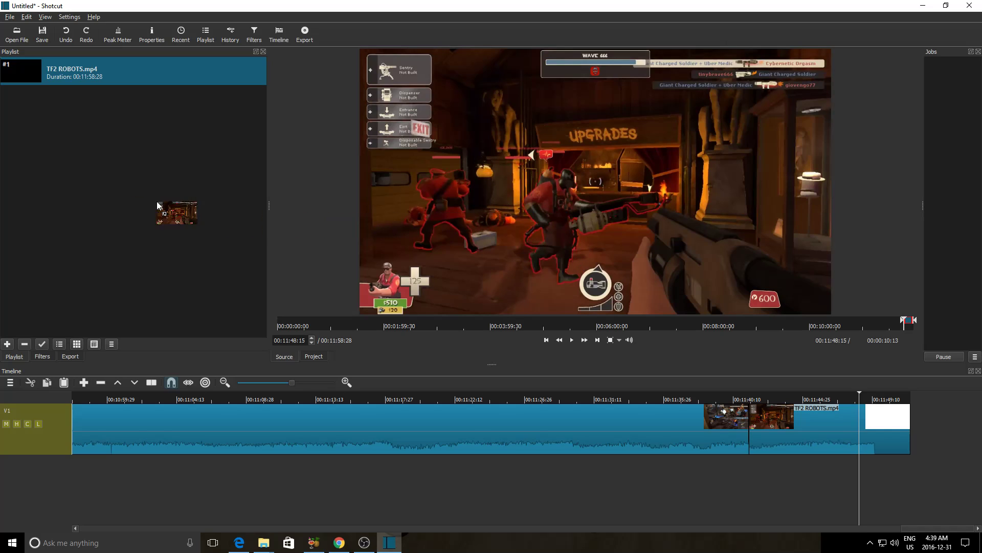
Add the selected ten-second clip to the playlist as item #2 and reposition the playhead
click(6, 344)
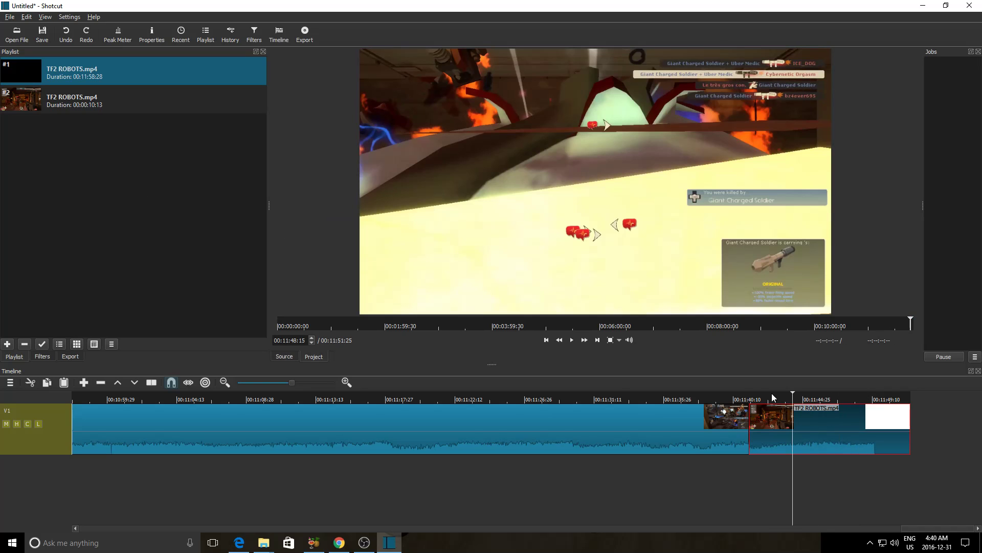
click(365, 399)
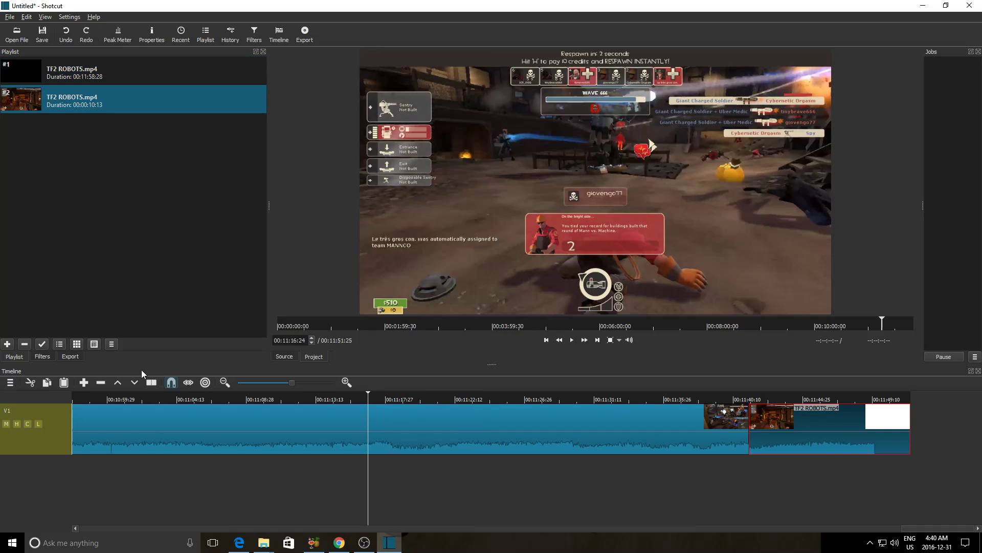
mouse_move(64, 382)
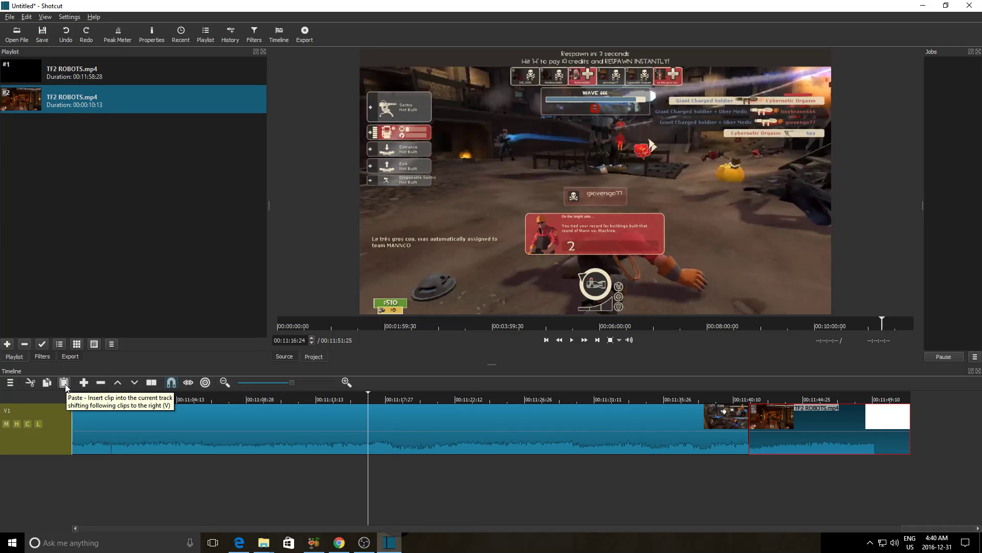
Paste the copied ten-second clip at the earlier playhead position, rippling later clips along
click(64, 382)
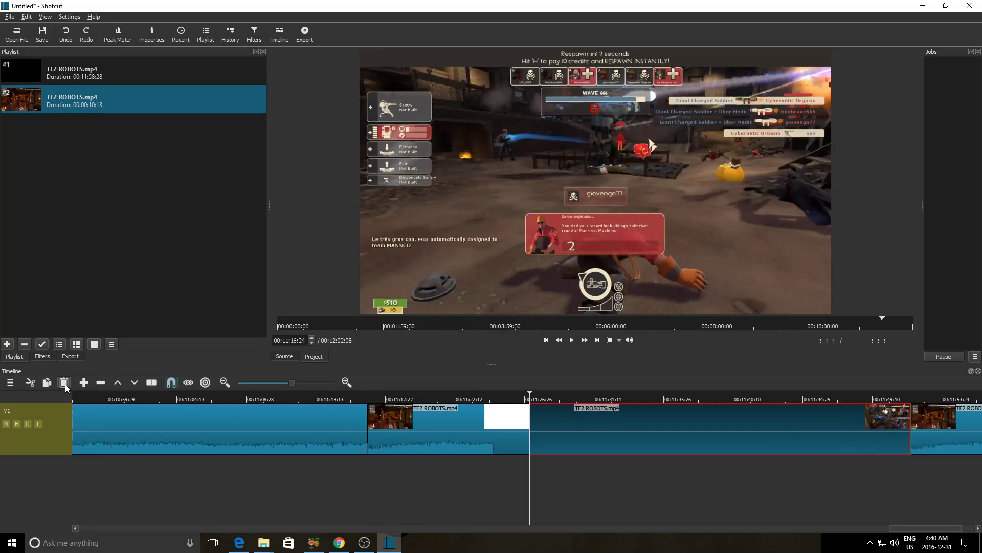